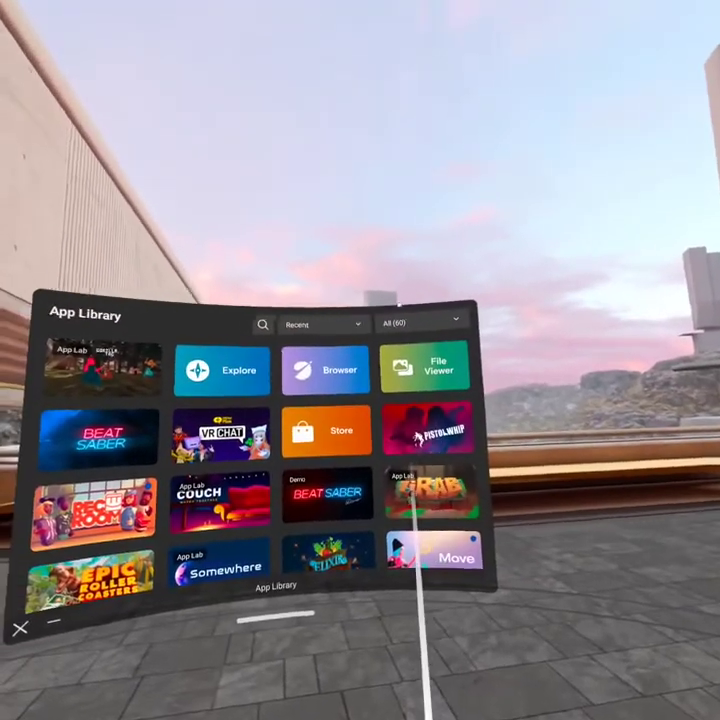
Launch the Store app from the App Library so its loading screen appears.
{"action": "left_click", "coordinate": [418, 322]}
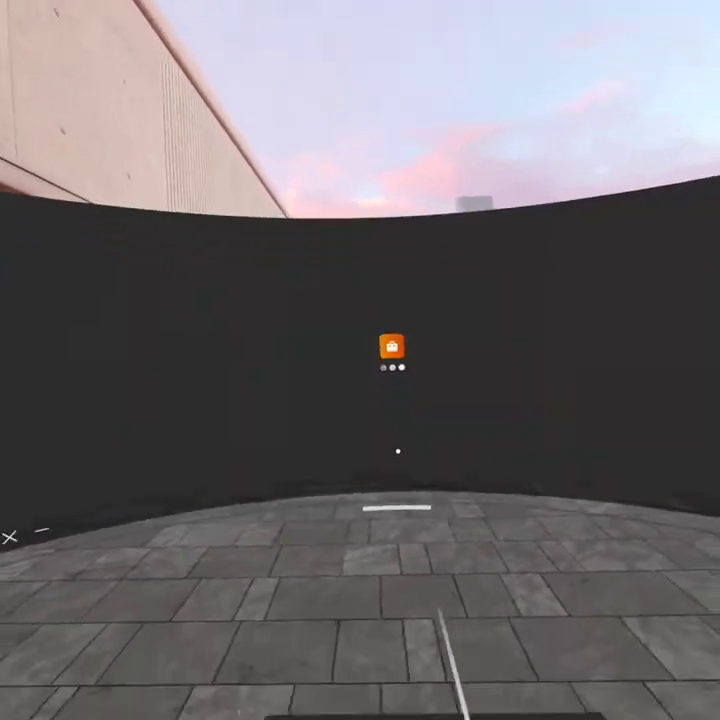
Reach the Google homepage with the Google apps grid expanded.
{"action": "left_click", "coordinate": [394, 344]}
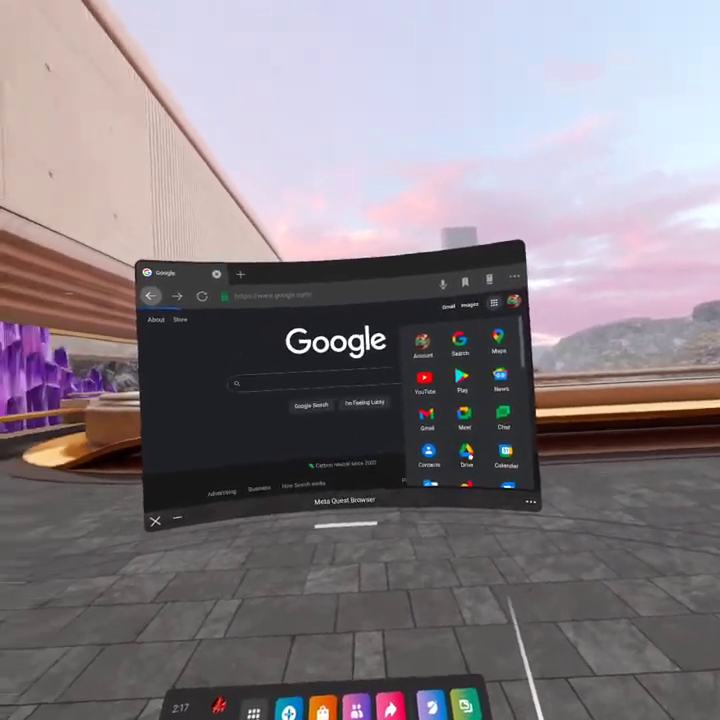
Open Google Drive's My Drive and start the New item menu.
{"action": "left_click", "coordinate": [464, 456]}
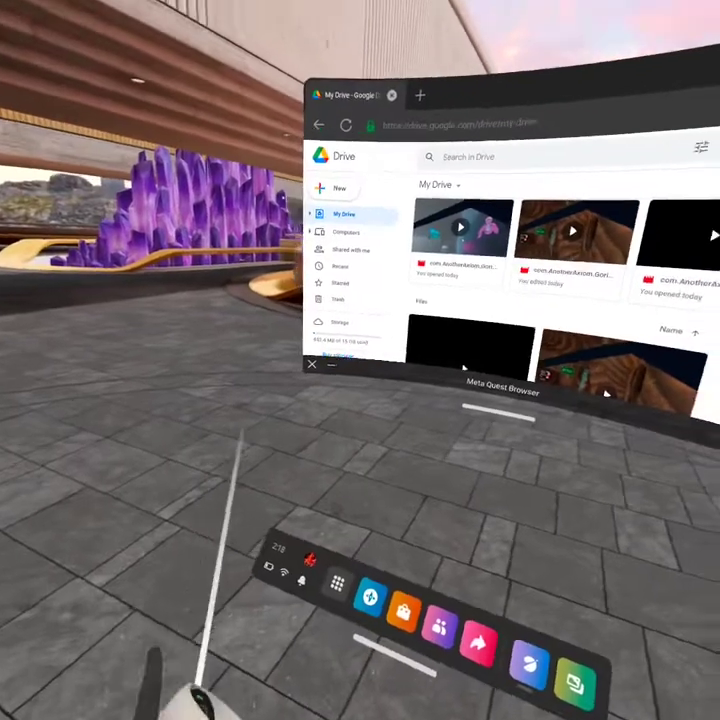
{"action": "left_click", "coordinate": [328, 188]}
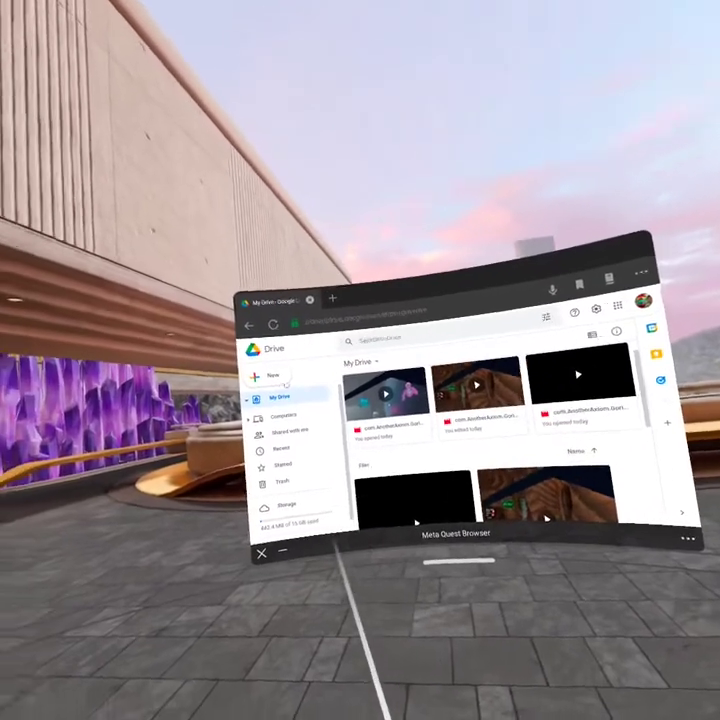
Choose File upload and browse the picker's list of Gorilla Tag MP4 recordings.
{"action": "left_click", "coordinate": [270, 376]}
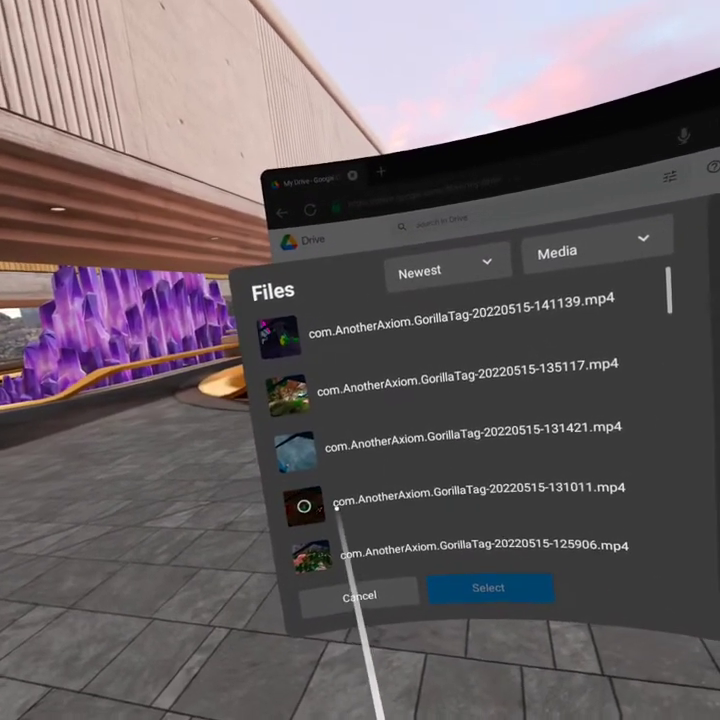
{"action": "scroll", "scroll_direction": "down", "scroll_amount": 3}
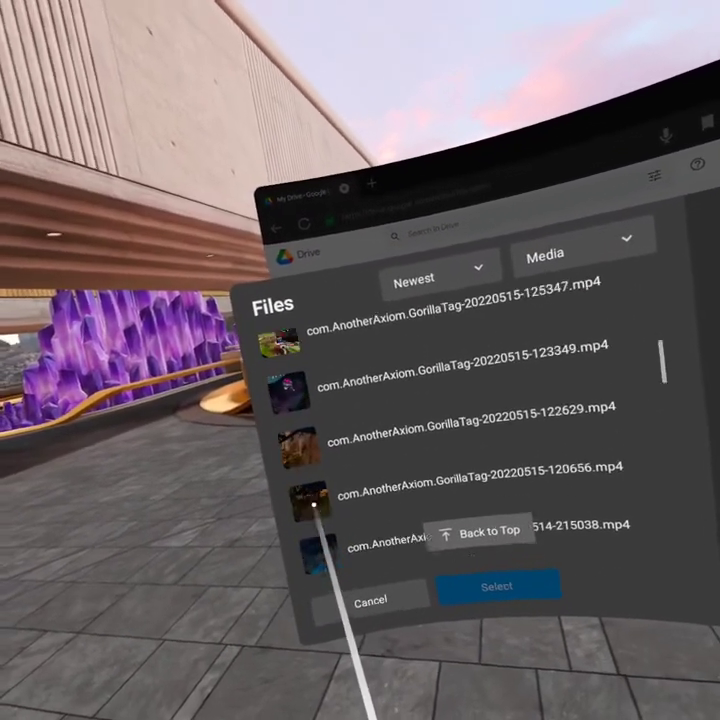